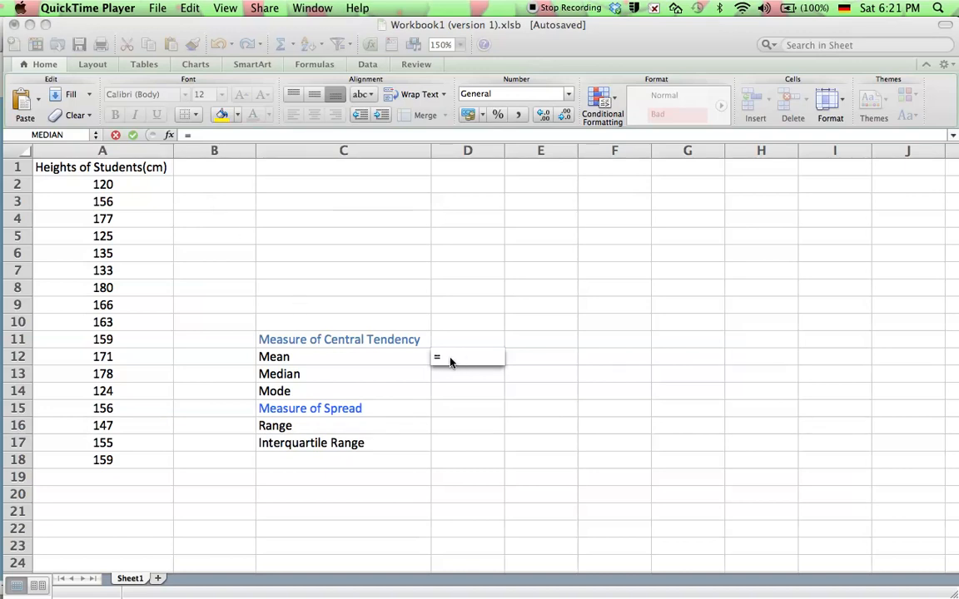
pyautogui.moveTo(68, 285)
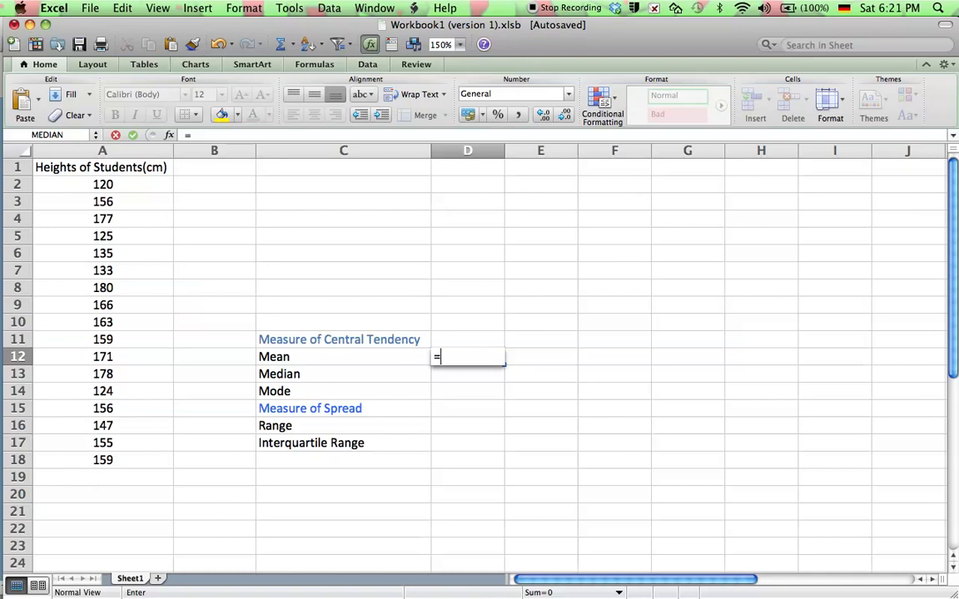
# Enter an AVERAGE formula over heights A2:A18 beside Mean, giving 153.176471
pyautogui.write('AverAGE')
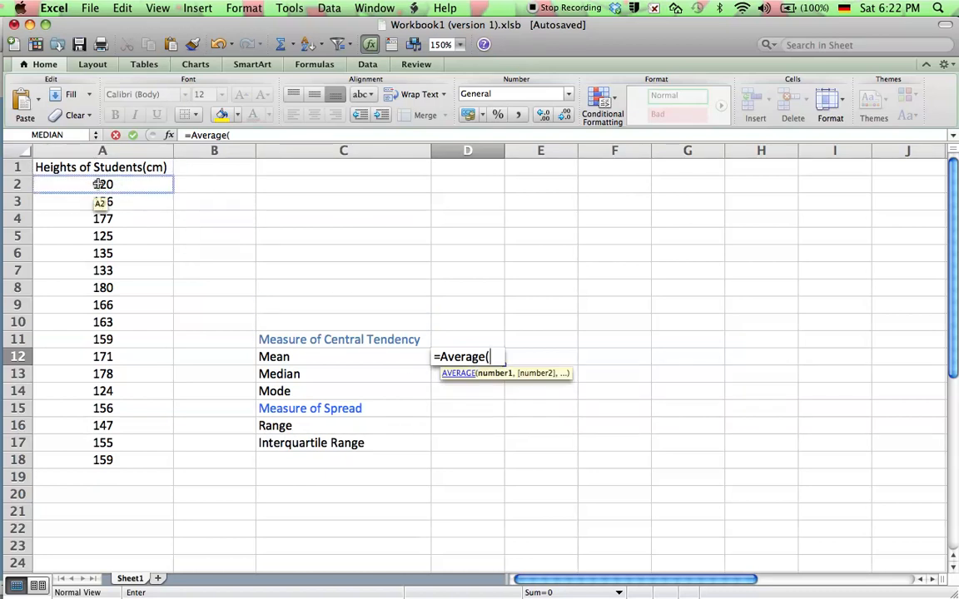
pyautogui.moveTo(103, 183); pyautogui.dragTo(104, 460)
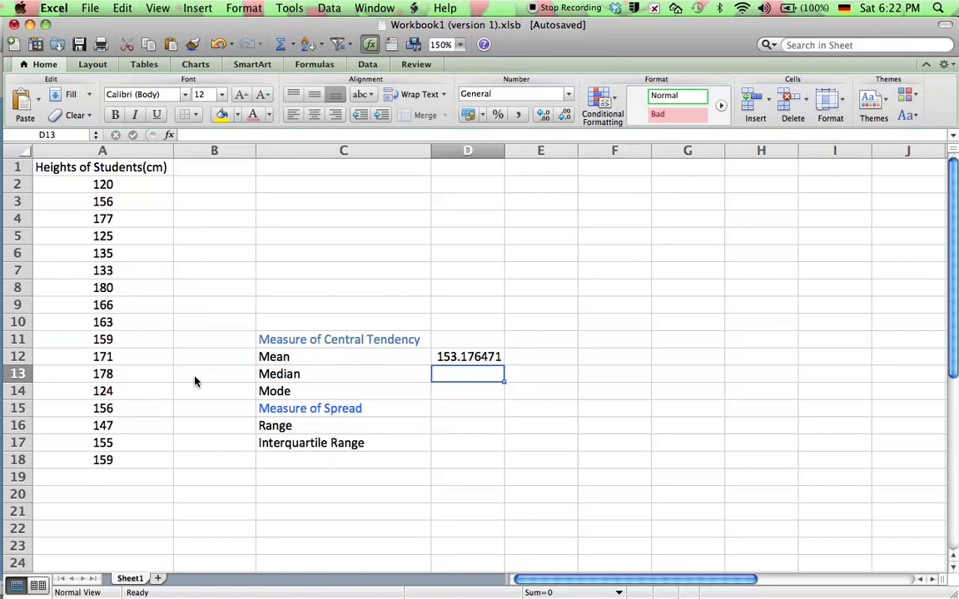
pyautogui.moveTo(186, 266)
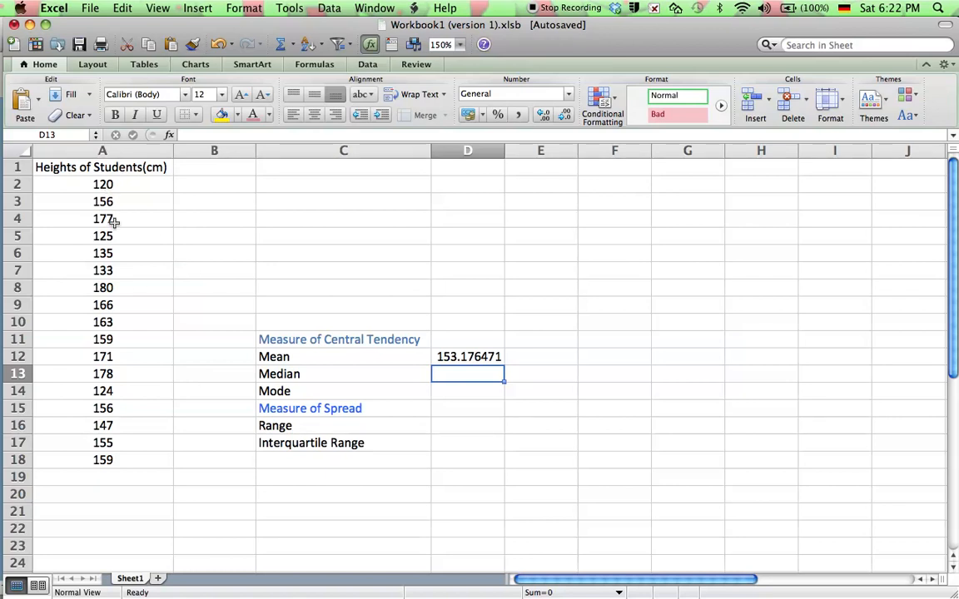
pyautogui.moveTo(296, 379)
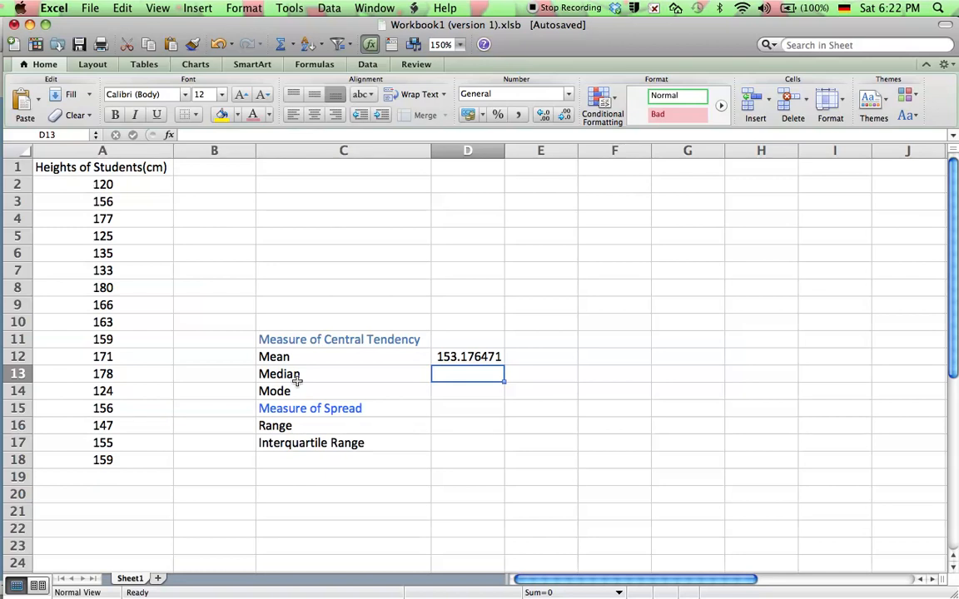
# Enter =MEDIAN over heights A2:A18 beside Median, returning 156
pyautogui.write('=')
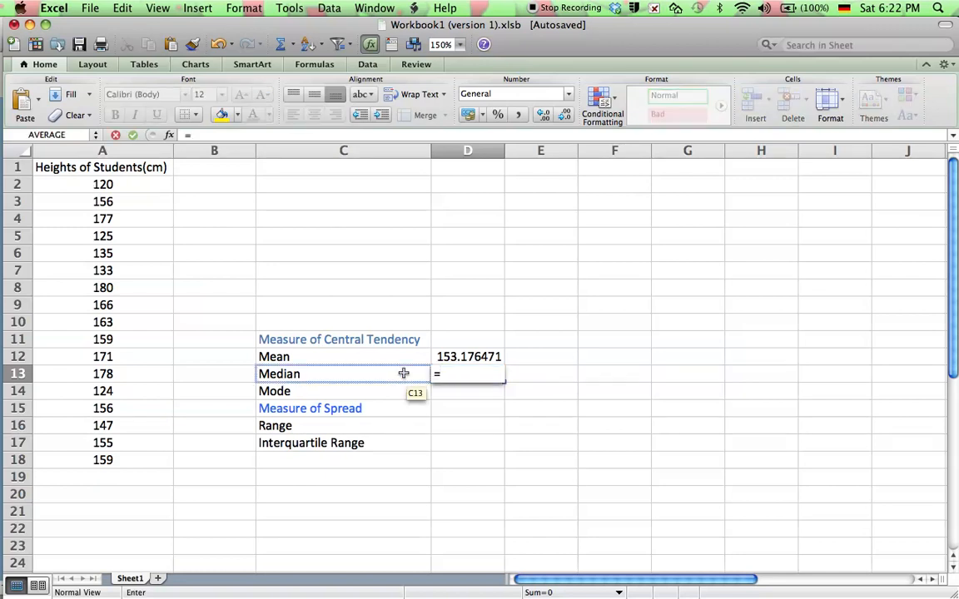
pyautogui.write('median(')
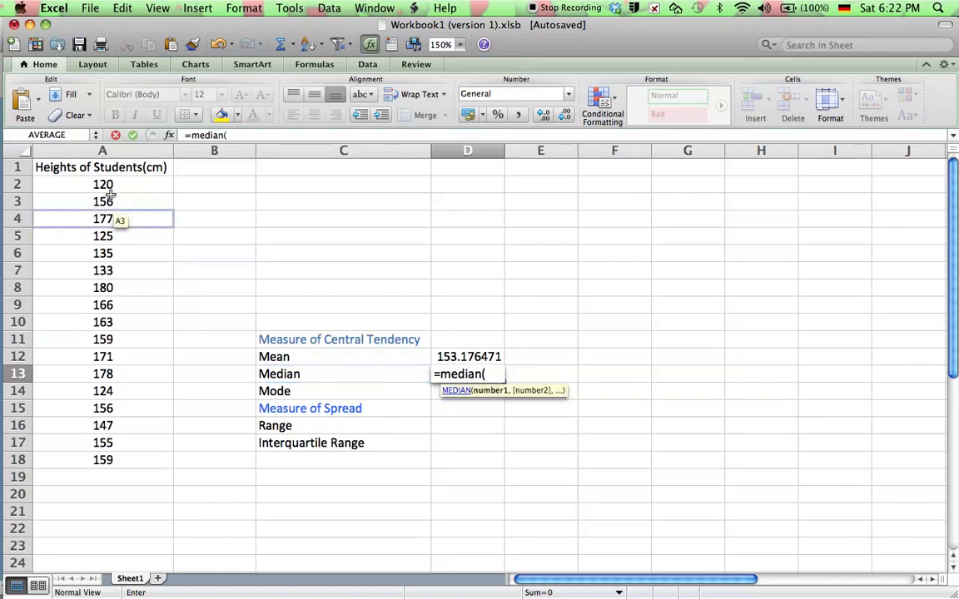
pyautogui.moveTo(103, 183); pyautogui.dragTo(103, 459)
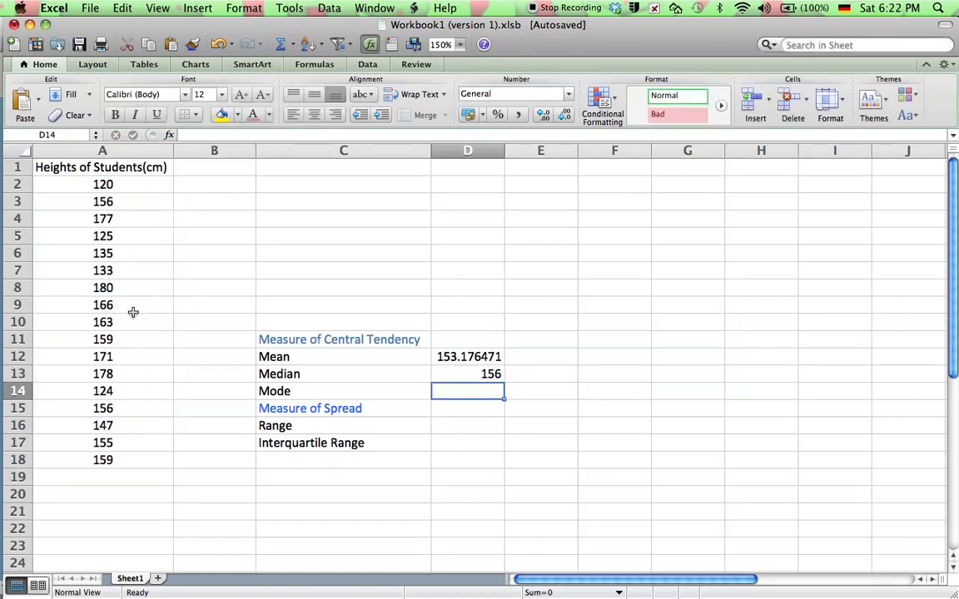
pyautogui.moveTo(343, 380)
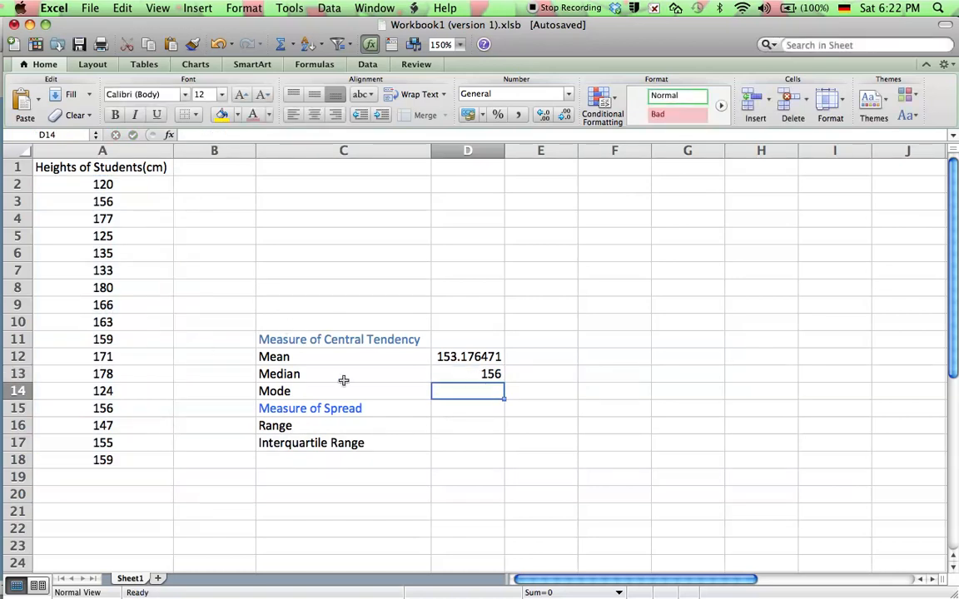
pyautogui.moveTo(245, 295)
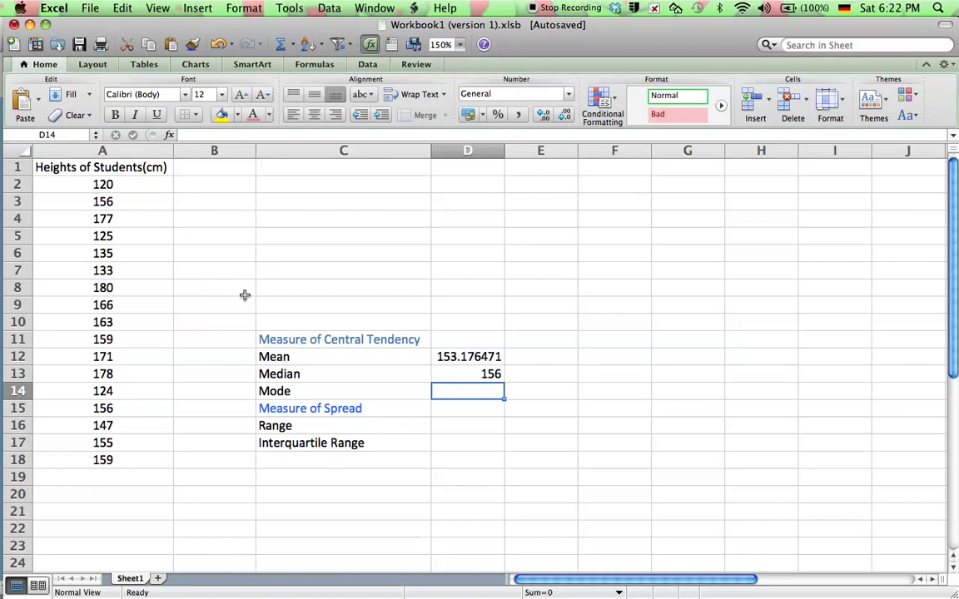
# Enter =MODE over heights A2:A18 beside Mode, returning 156
pyautogui.write('=mod')
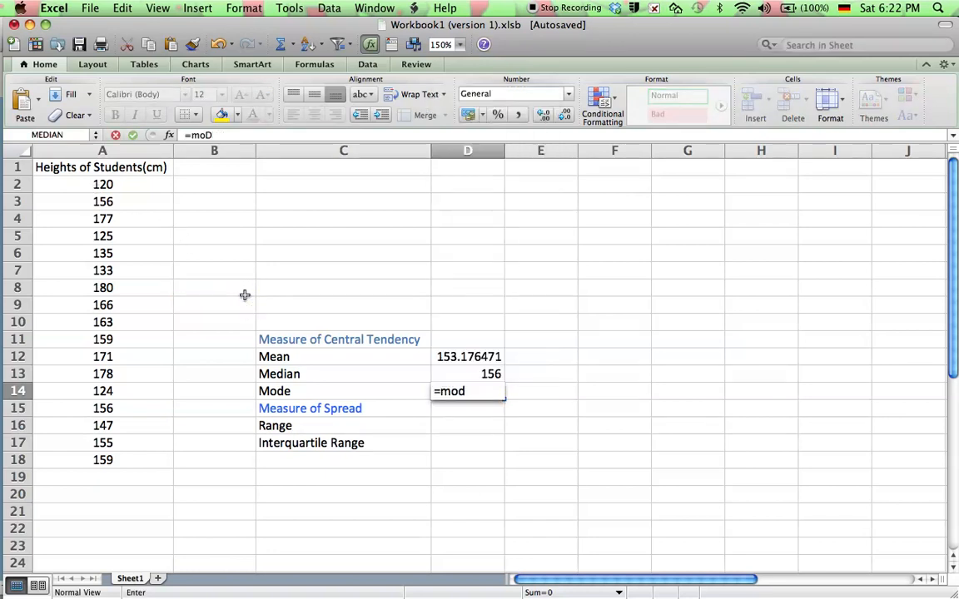
pyautogui.write('e(')
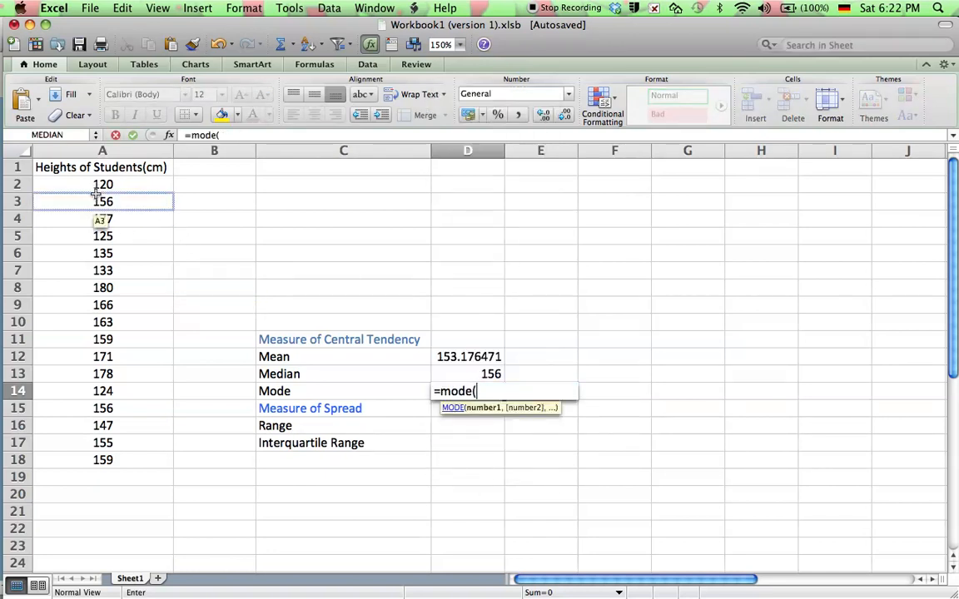
pyautogui.moveTo(104, 184); pyautogui.dragTo(103, 459)
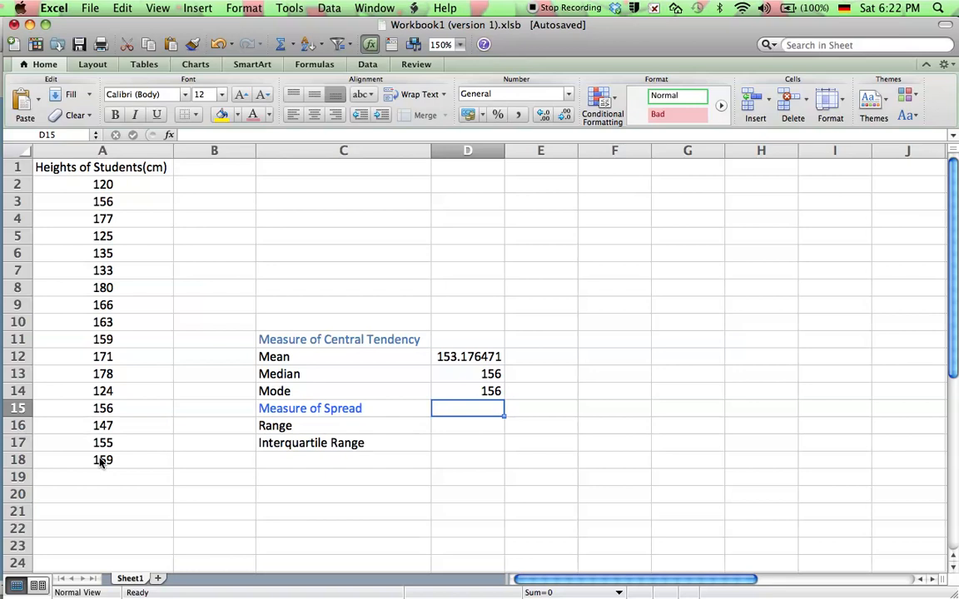
pyautogui.moveTo(346, 383)
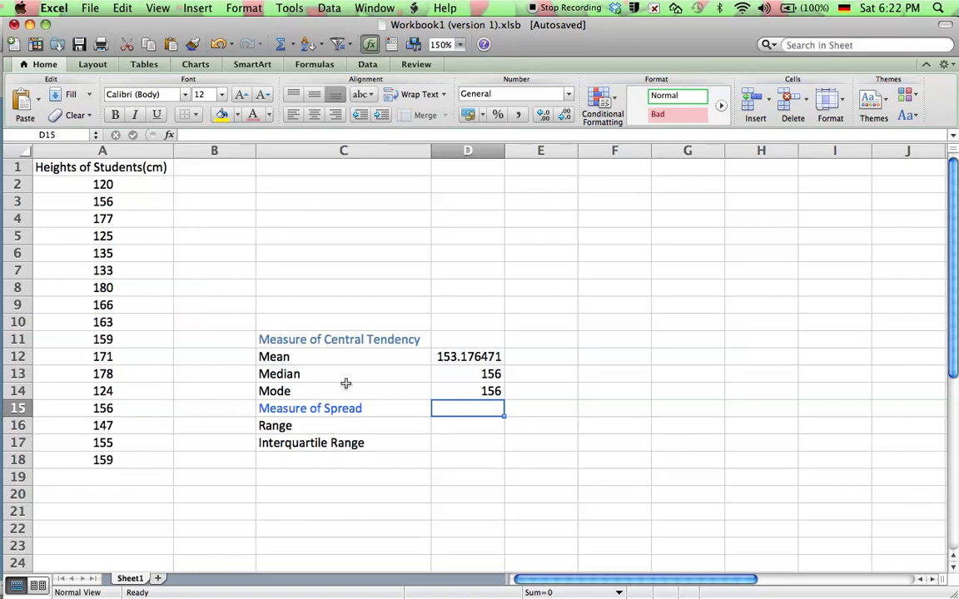
pyautogui.moveTo(327, 423)
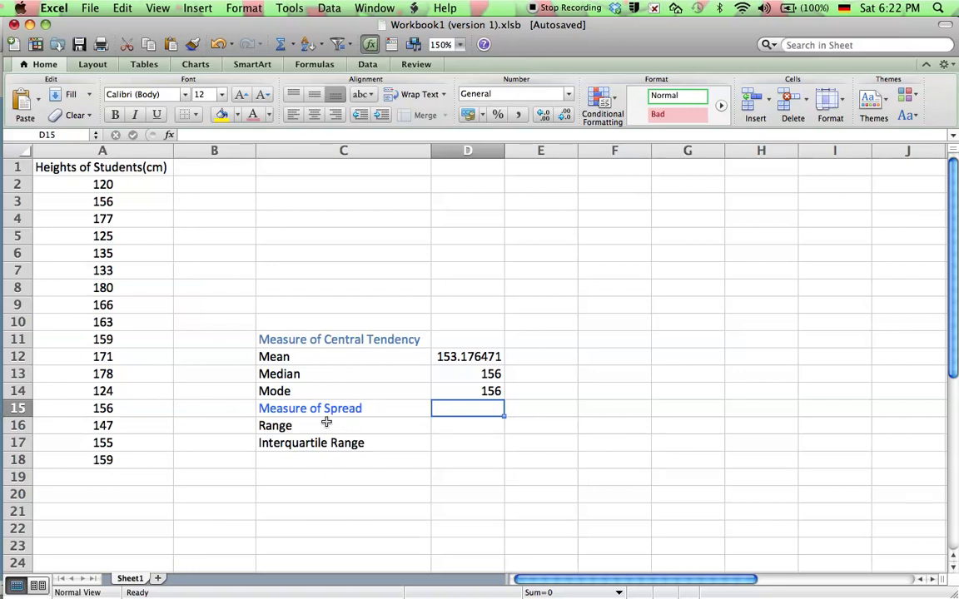
pyautogui.click(467, 426)
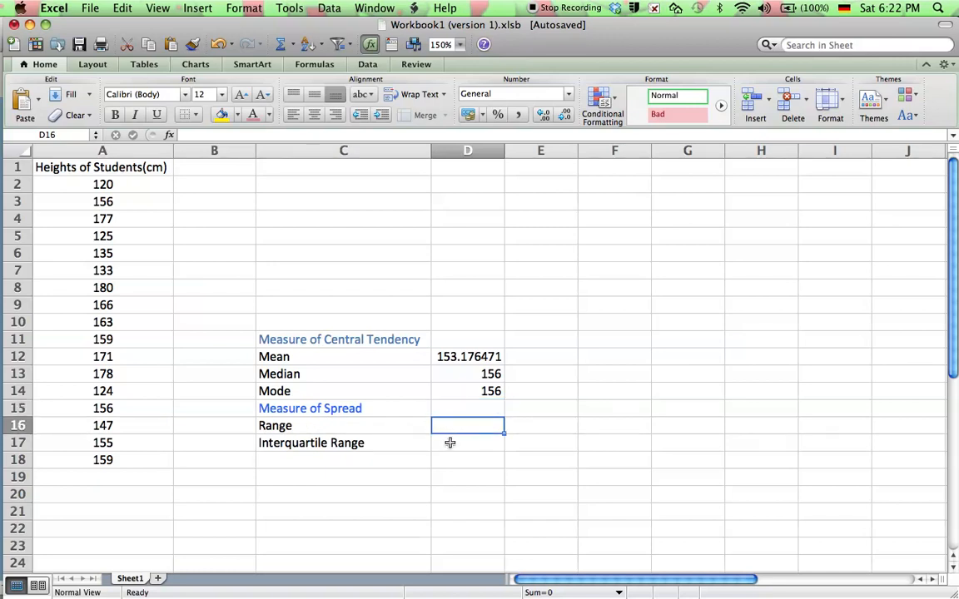
pyautogui.click(467, 443)
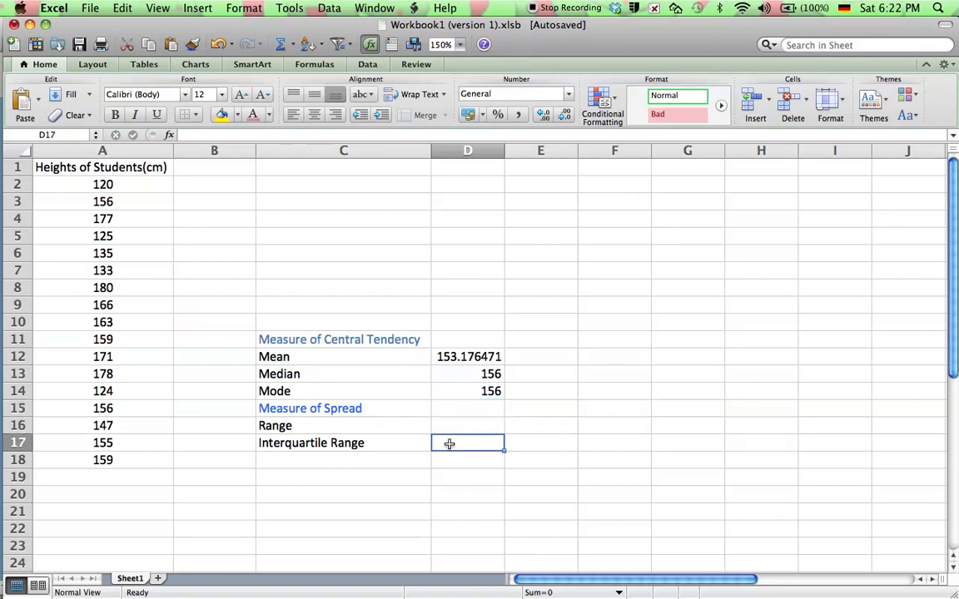
pyautogui.moveTo(340, 382)
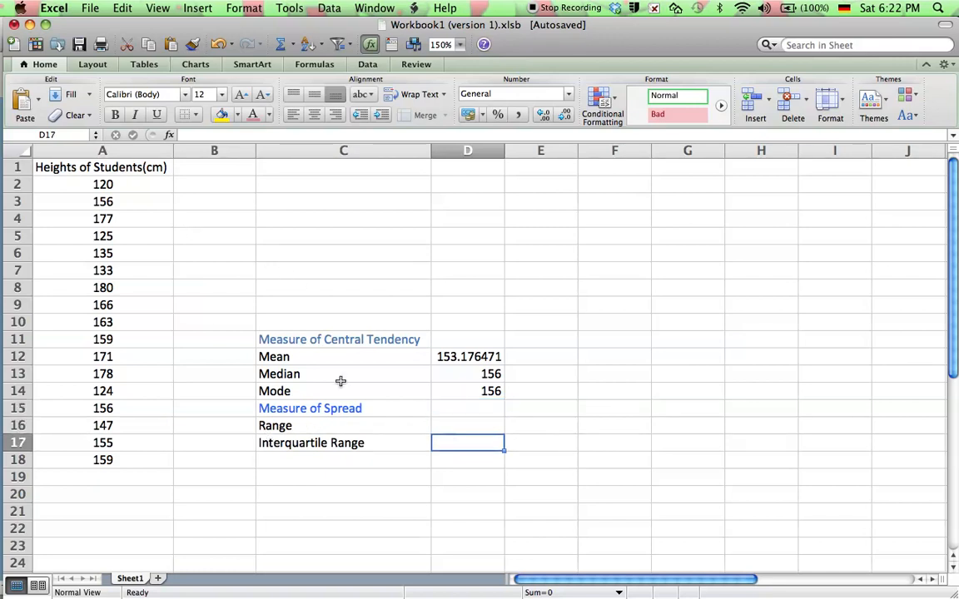
pyautogui.moveTo(86, 208)
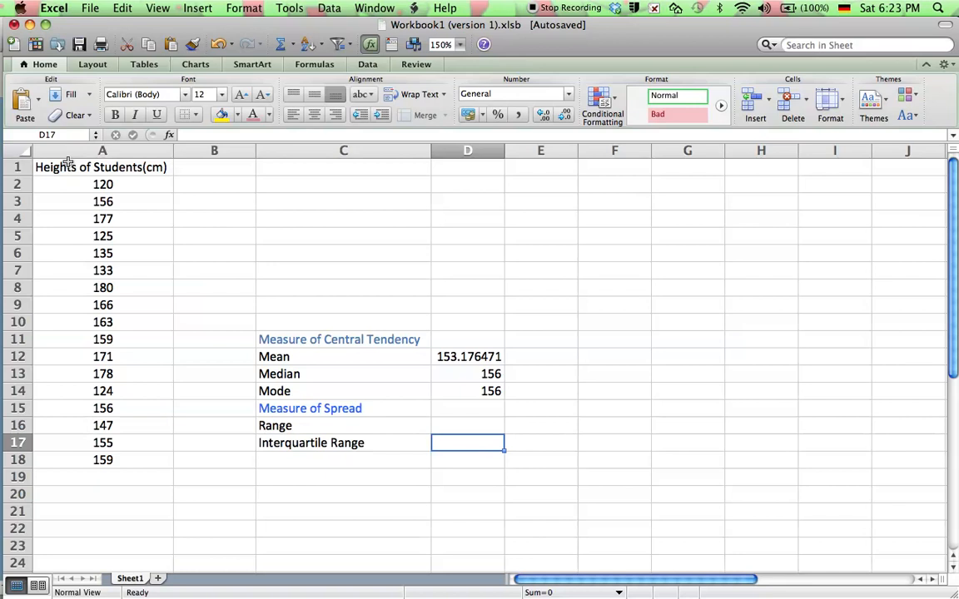
# Sort heights A2:A18 ascending and check the extremes, 180 and 120
pyautogui.moveTo(103, 184); pyautogui.dragTo(103, 426)
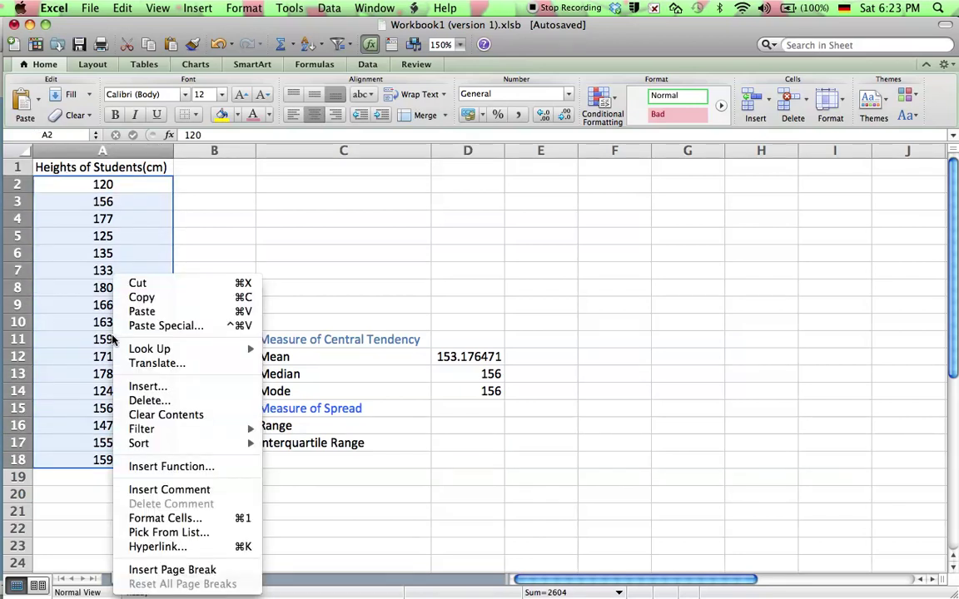
pyautogui.moveTo(140, 443)
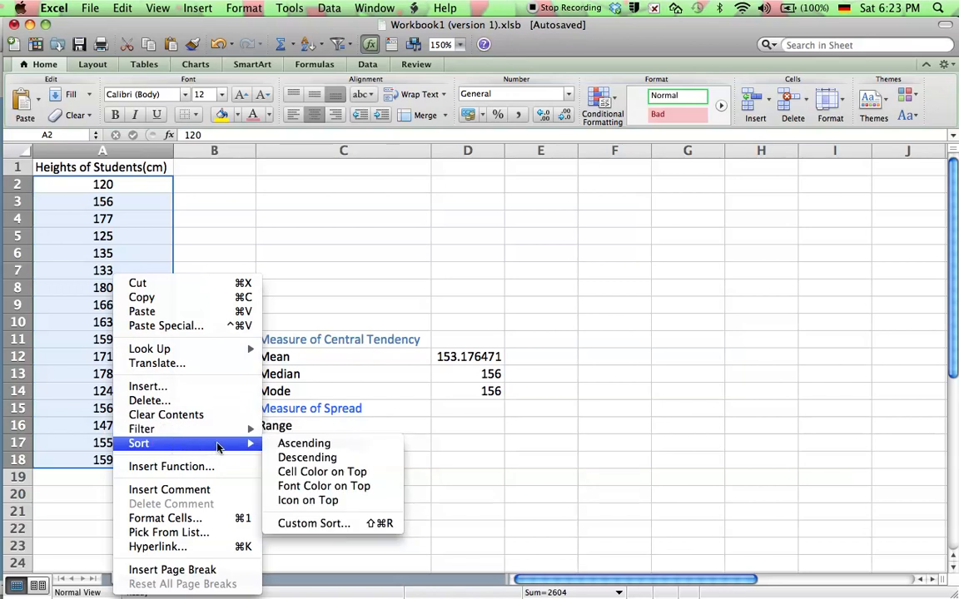
pyautogui.moveTo(307, 443)
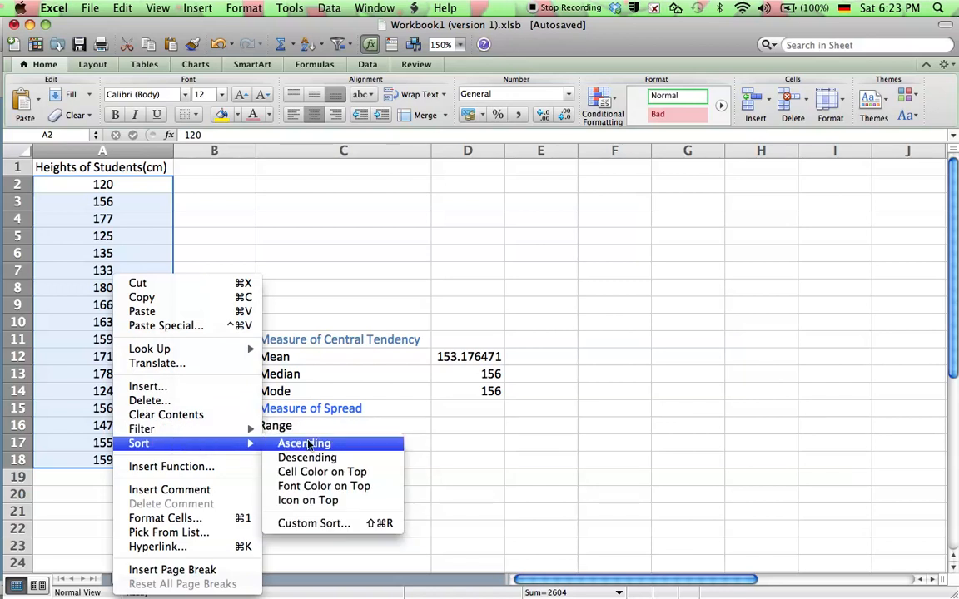
pyautogui.click(303, 443)
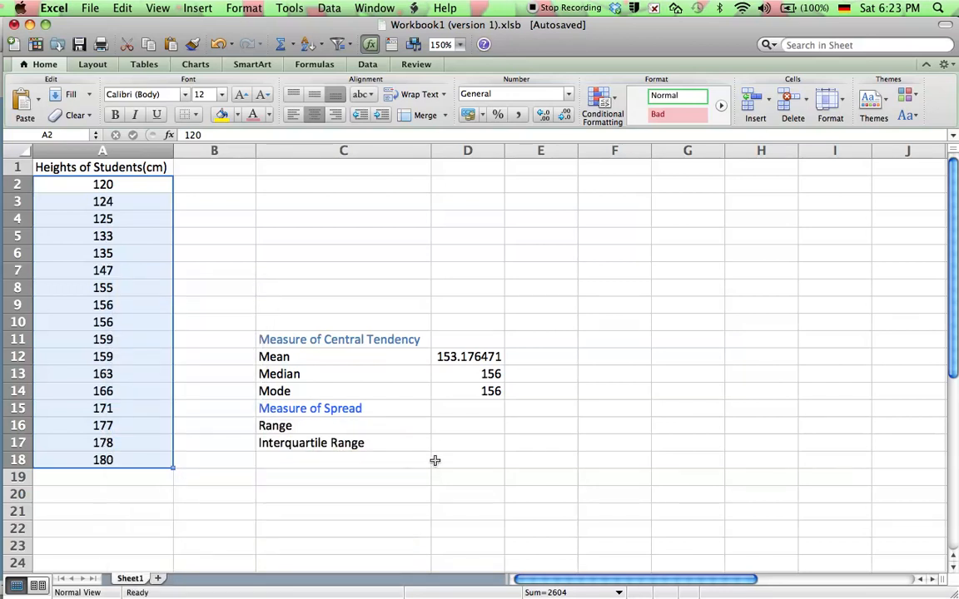
pyautogui.click(103, 459)
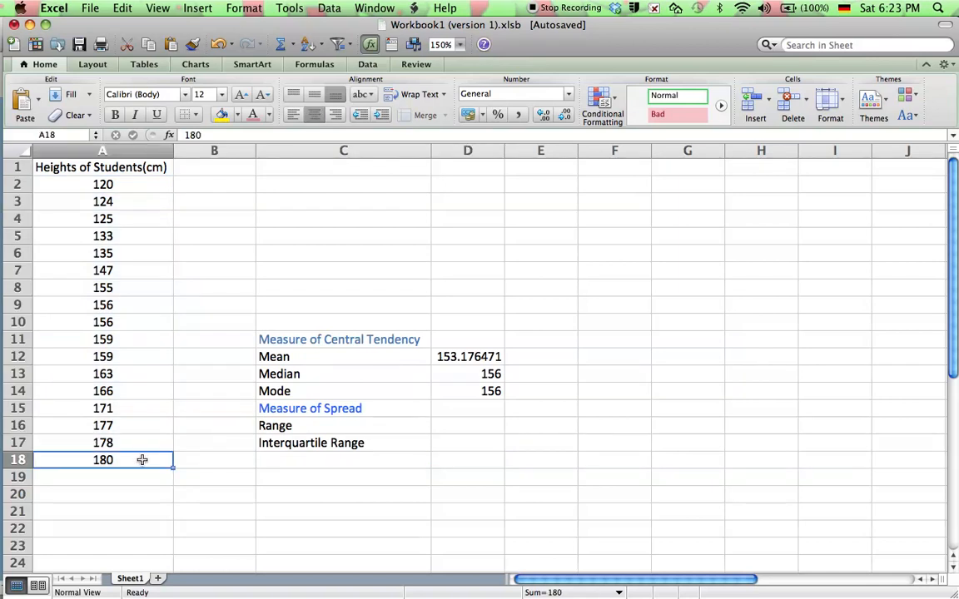
pyautogui.click(104, 183)
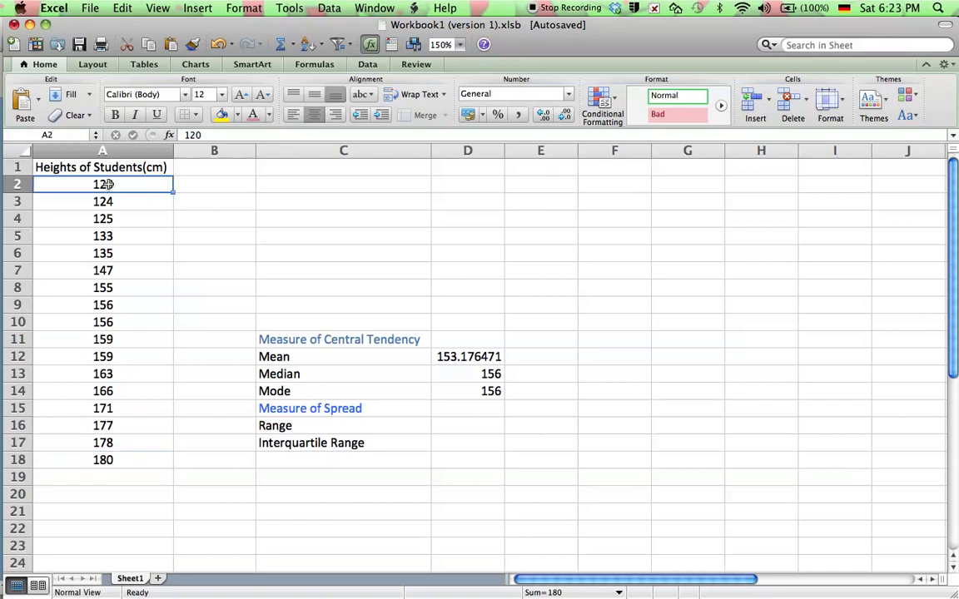
# Build the Range formula =A18-A2 in D16, largest minus smallest height for 60
pyautogui.click(103, 460)
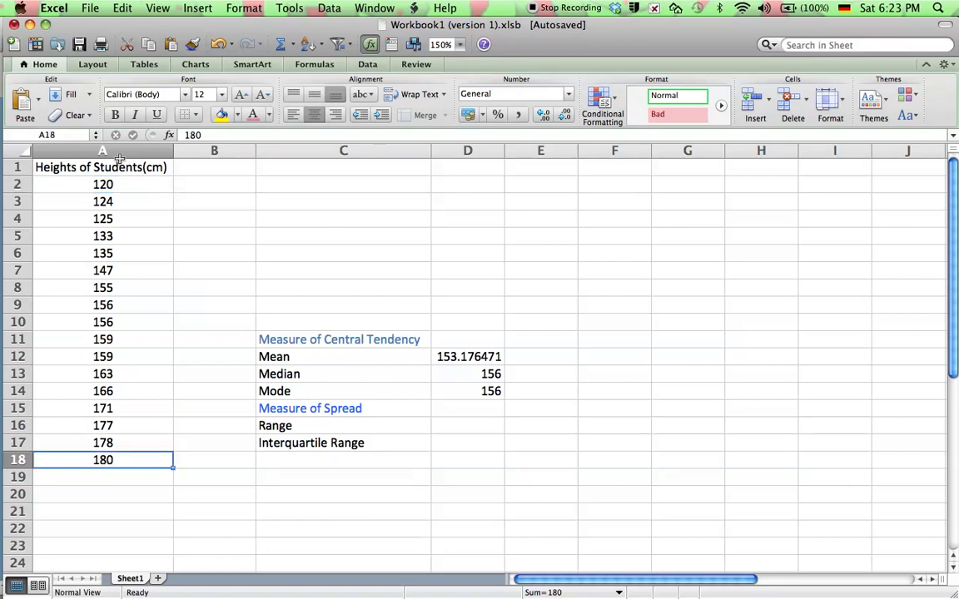
pyautogui.click(103, 183)
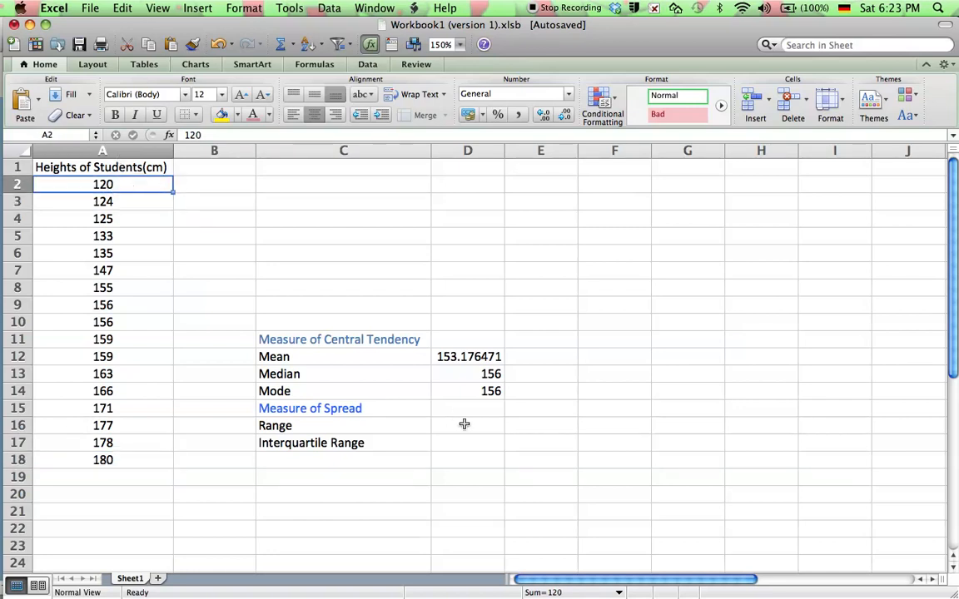
pyautogui.click(467, 427)
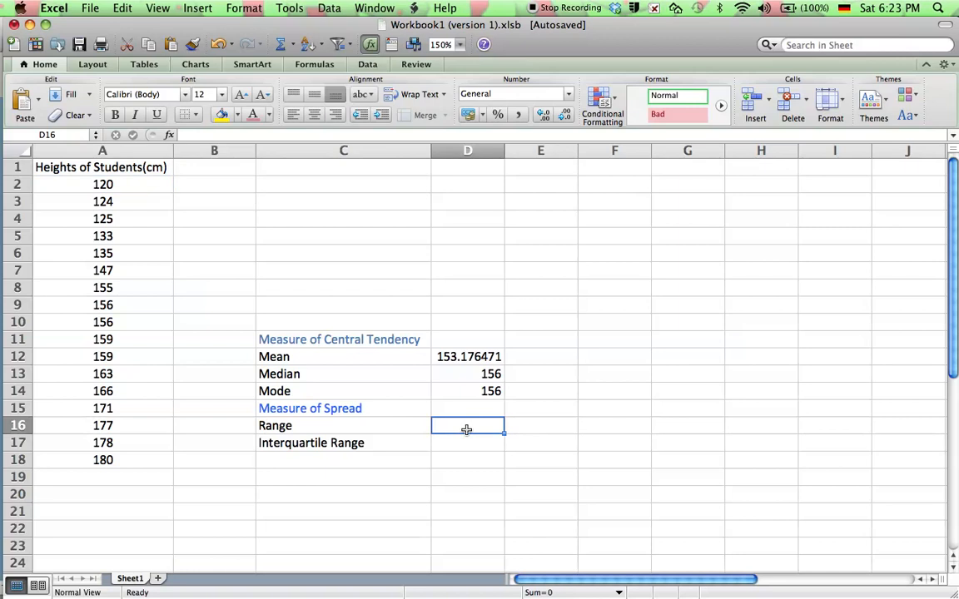
pyautogui.click(103, 459)
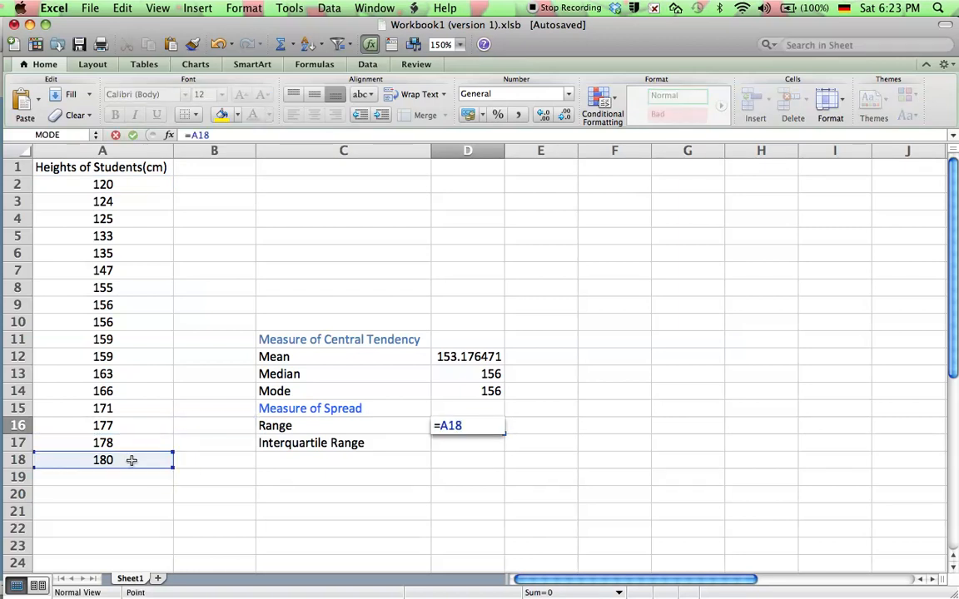
pyautogui.click(103, 183)
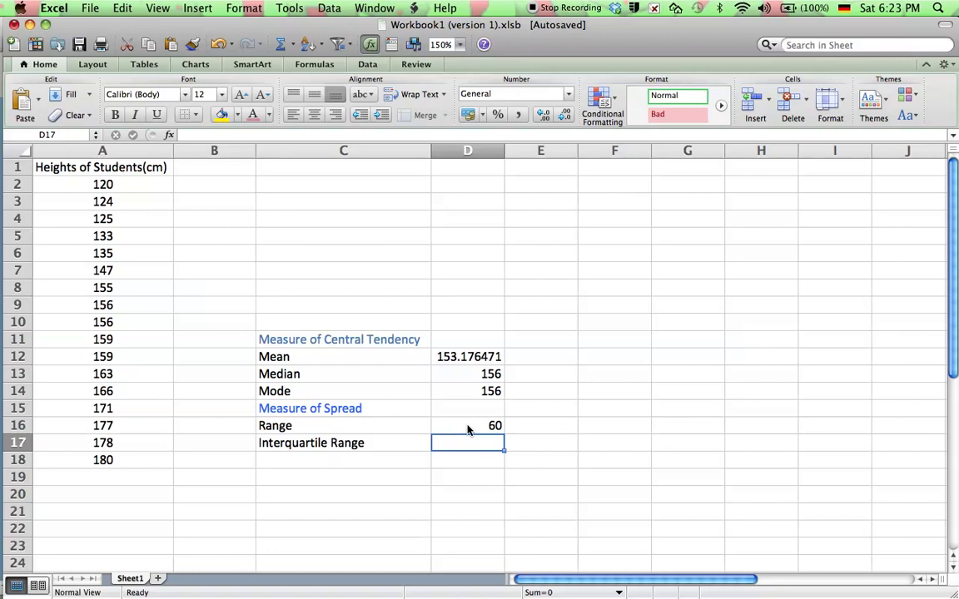
pyautogui.moveTo(129, 378)
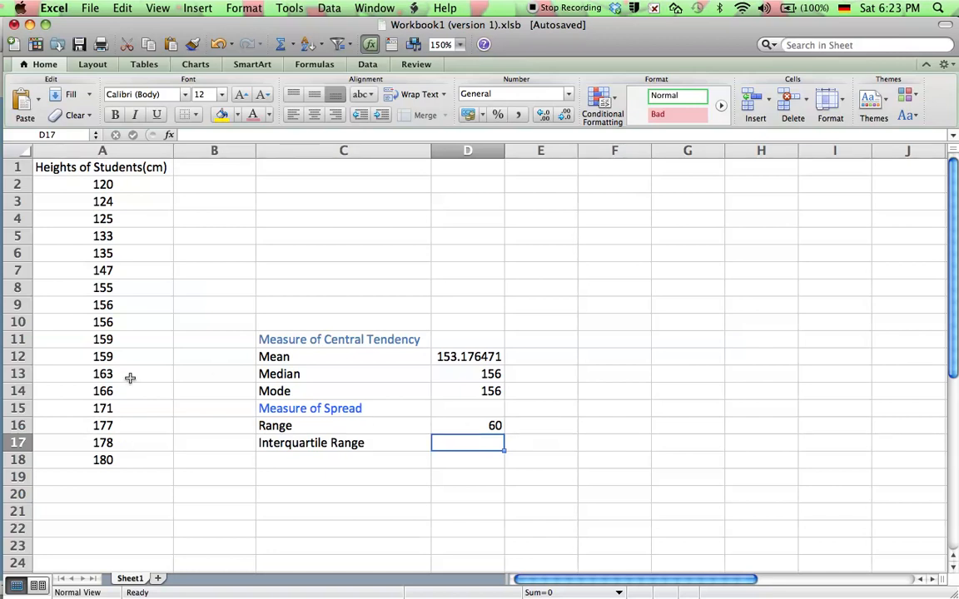
pyautogui.moveTo(86, 416)
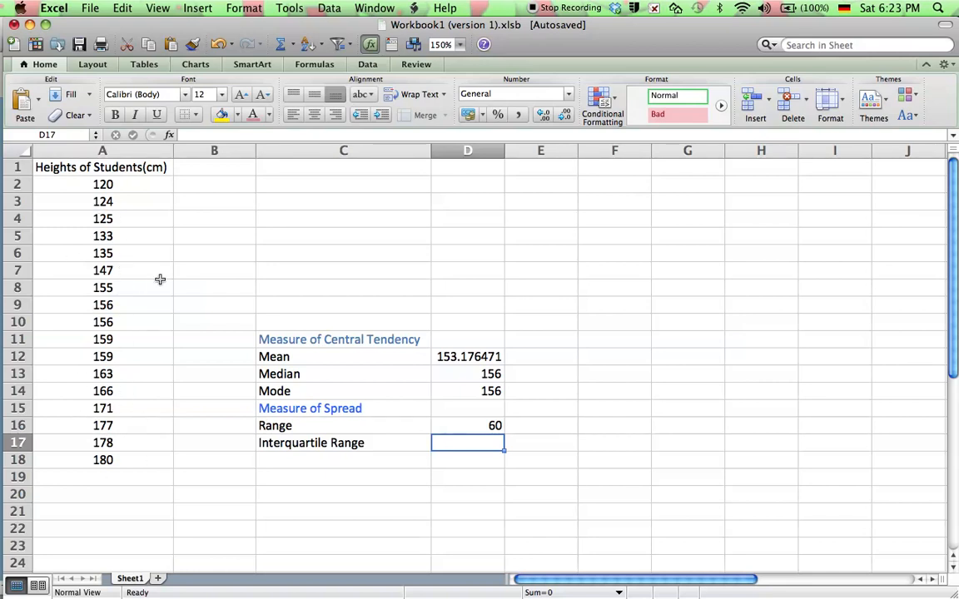
pyautogui.moveTo(216, 348)
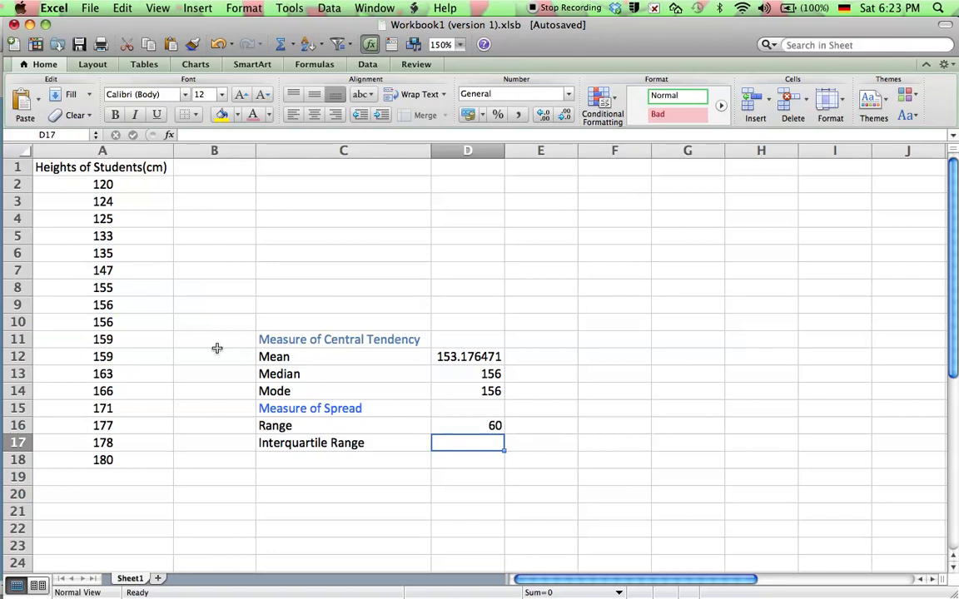
pyautogui.moveTo(297, 378)
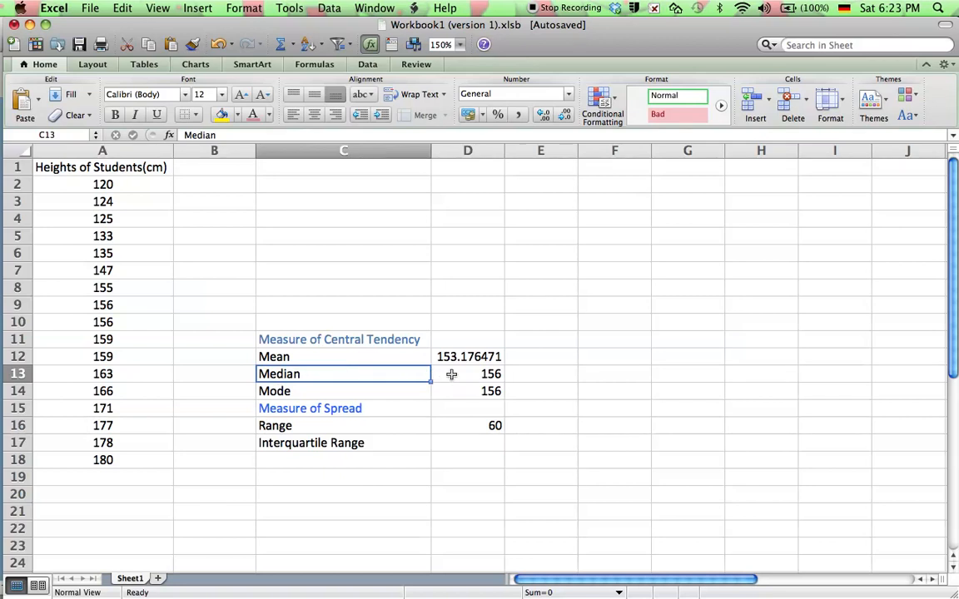
pyautogui.click(466, 373)
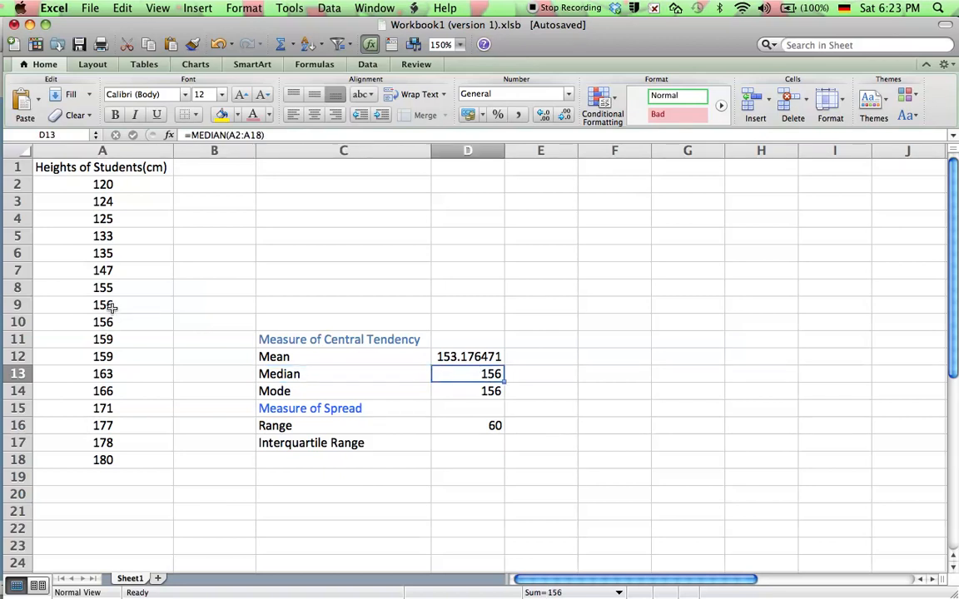
pyautogui.moveTo(110, 320)
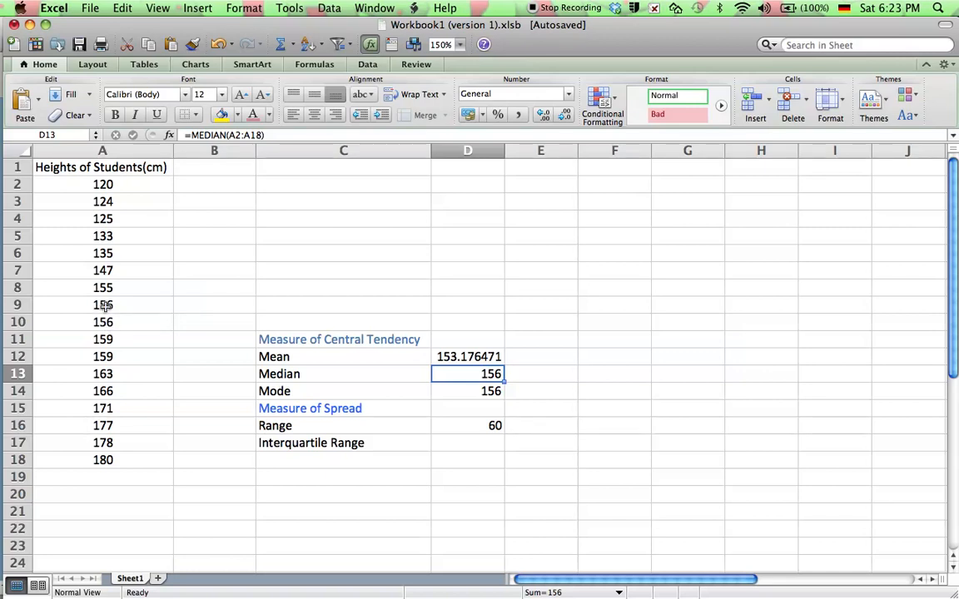
# Give the middle height 156 in A10 a pale grey font colour
pyautogui.click(102, 321)
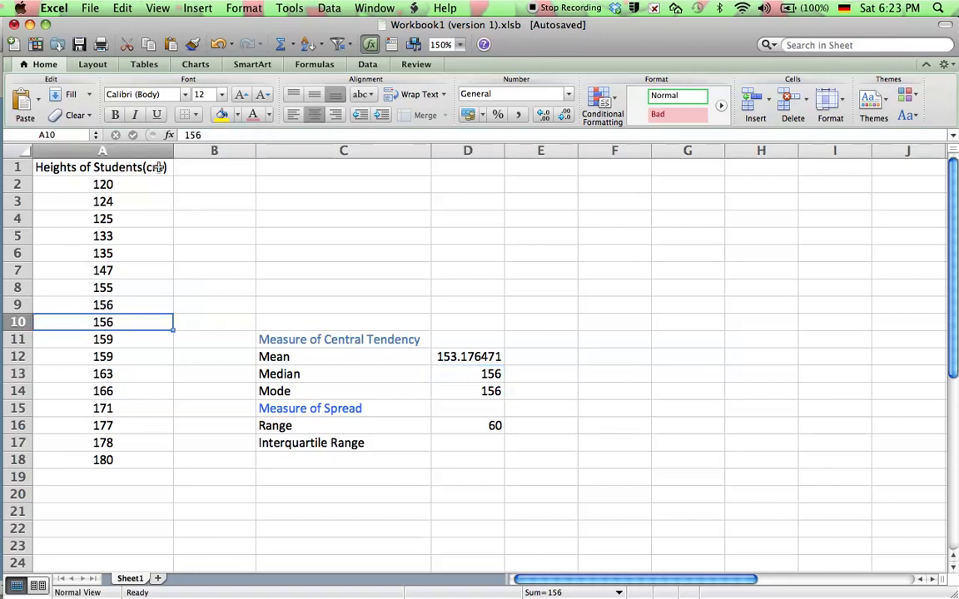
pyautogui.click(237, 115)
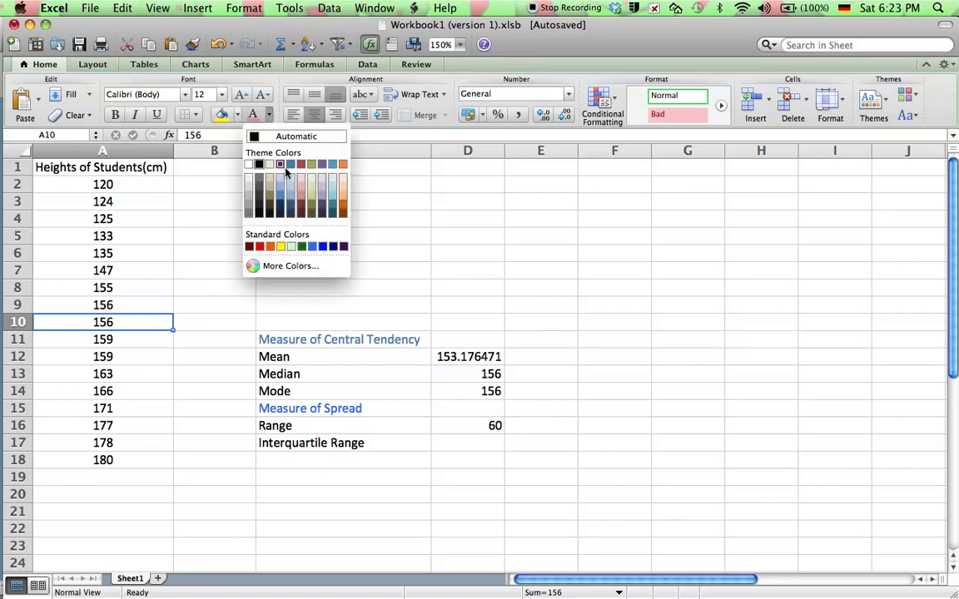
pyautogui.click(280, 165)
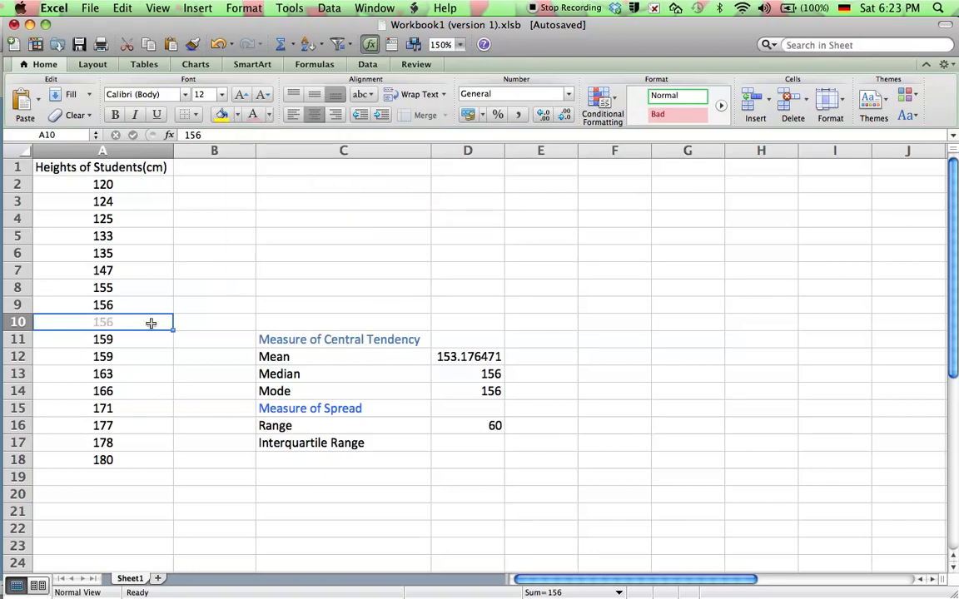
pyautogui.moveTo(110, 183)
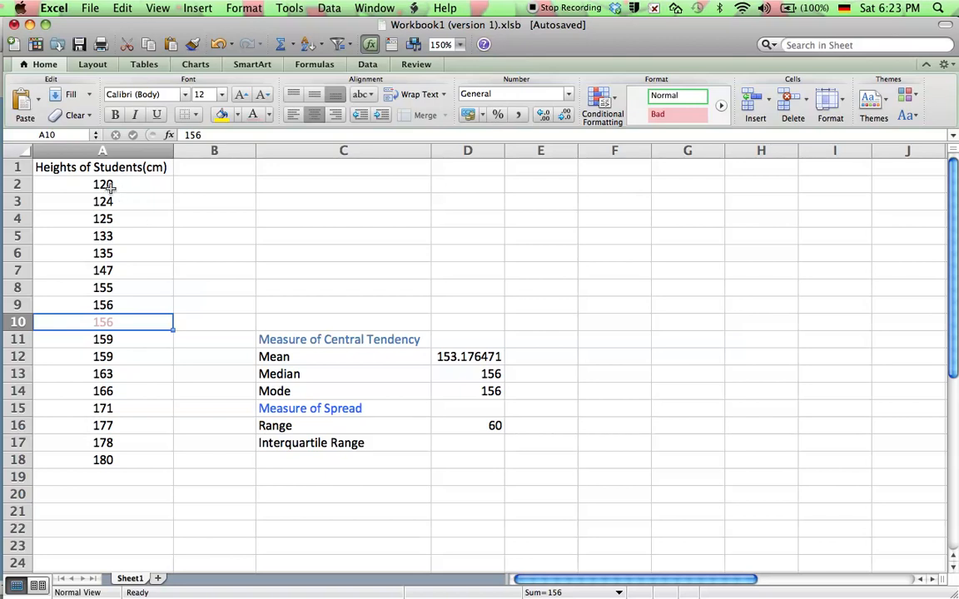
pyautogui.moveTo(106, 224)
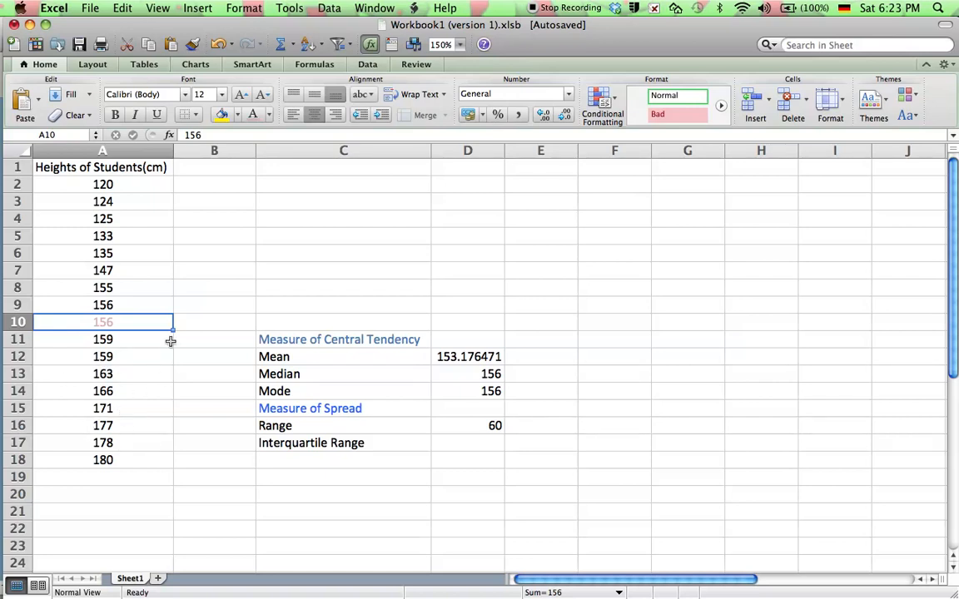
pyautogui.moveTo(110, 470)
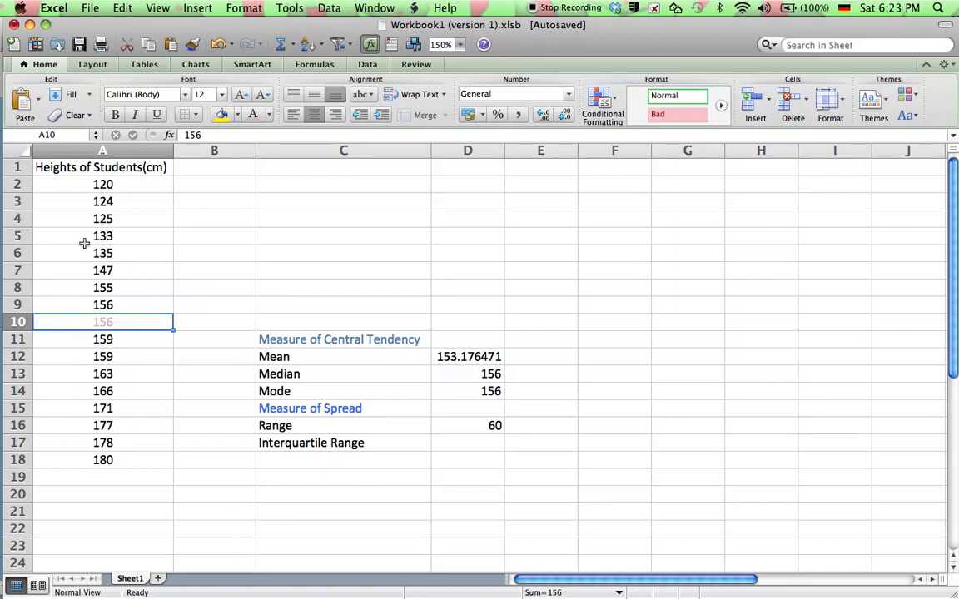
pyautogui.moveTo(276, 410)
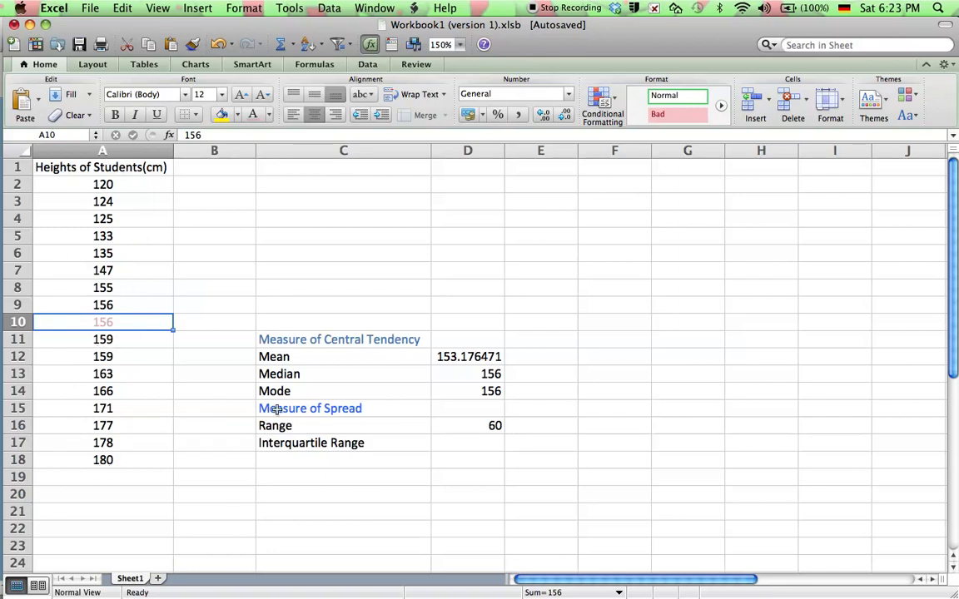
# In D17 enter =median(A11:A18)-median(A2:A9), upper-half median minus lower-half median
pyautogui.click(466, 443)
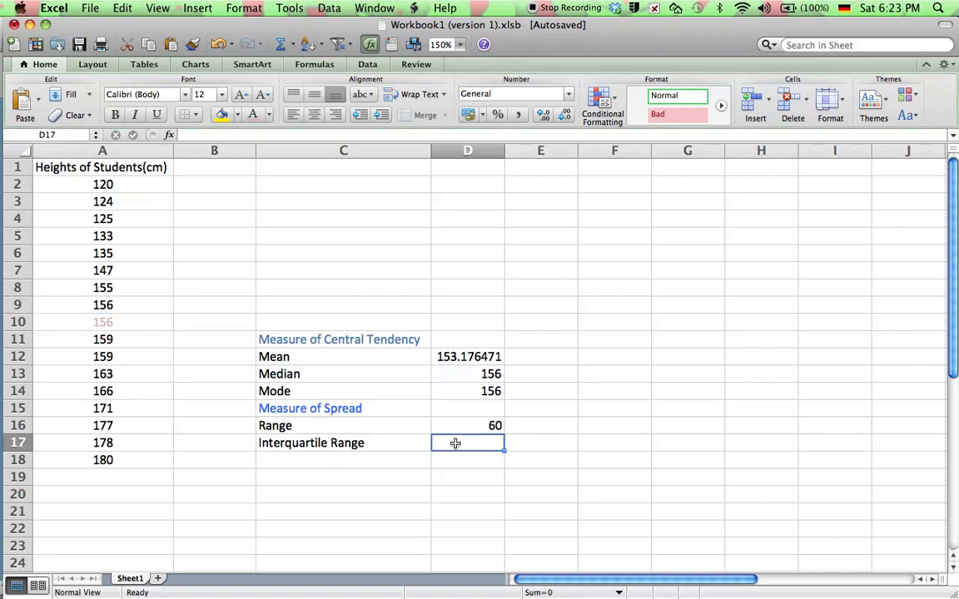
pyautogui.write('=')
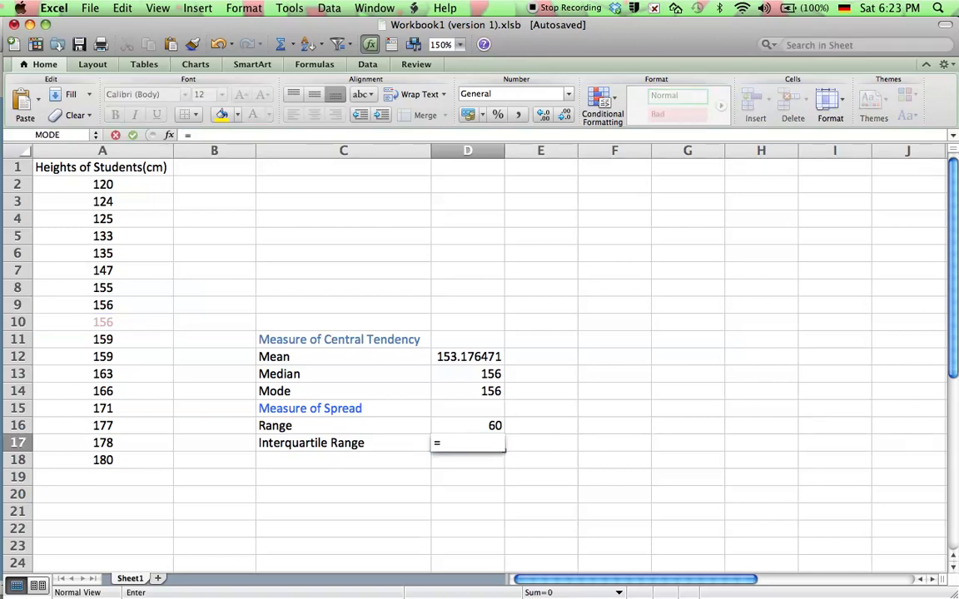
pyautogui.write('=median(')
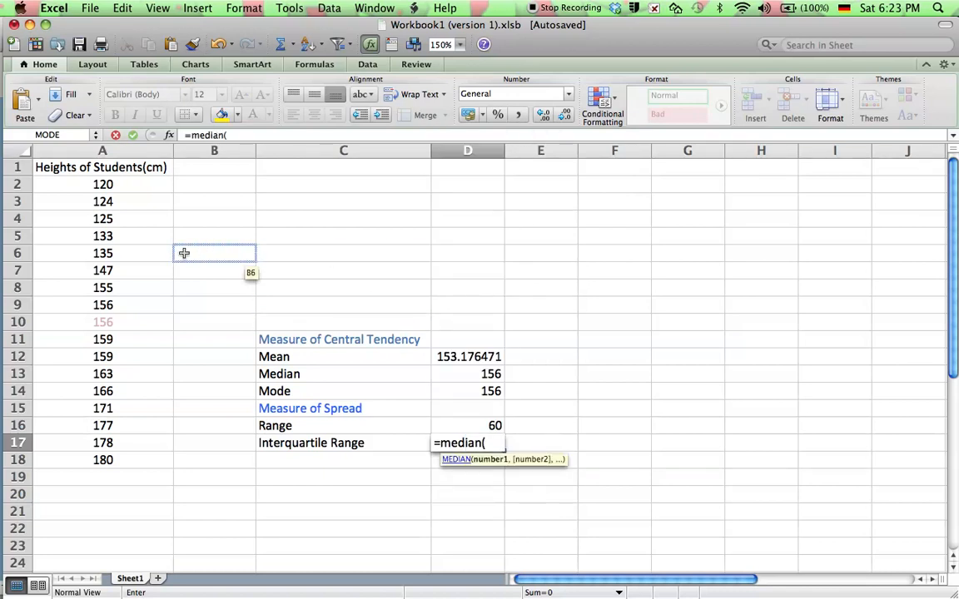
pyautogui.moveTo(103, 340); pyautogui.dragTo(103, 460)
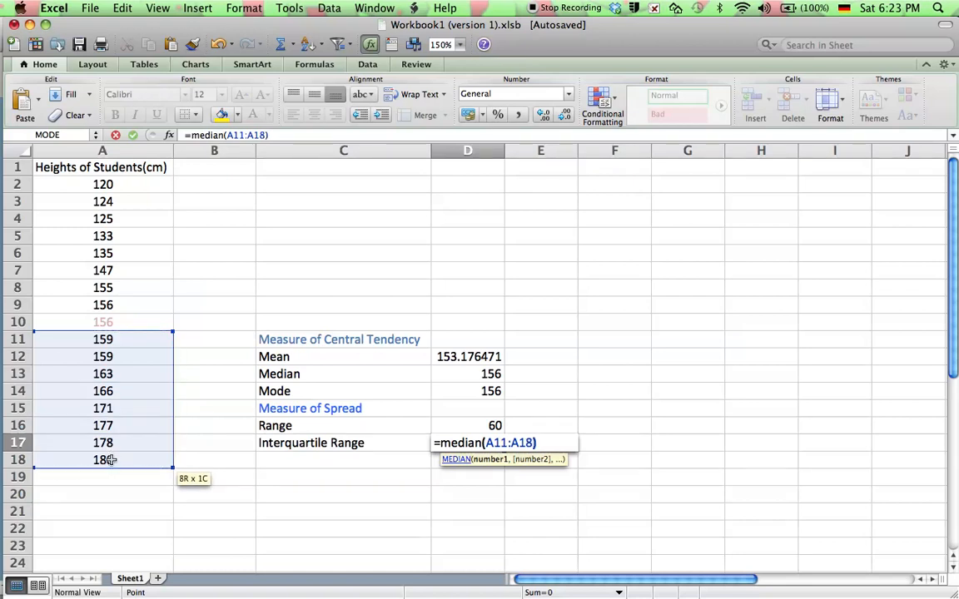
pyautogui.write('-')
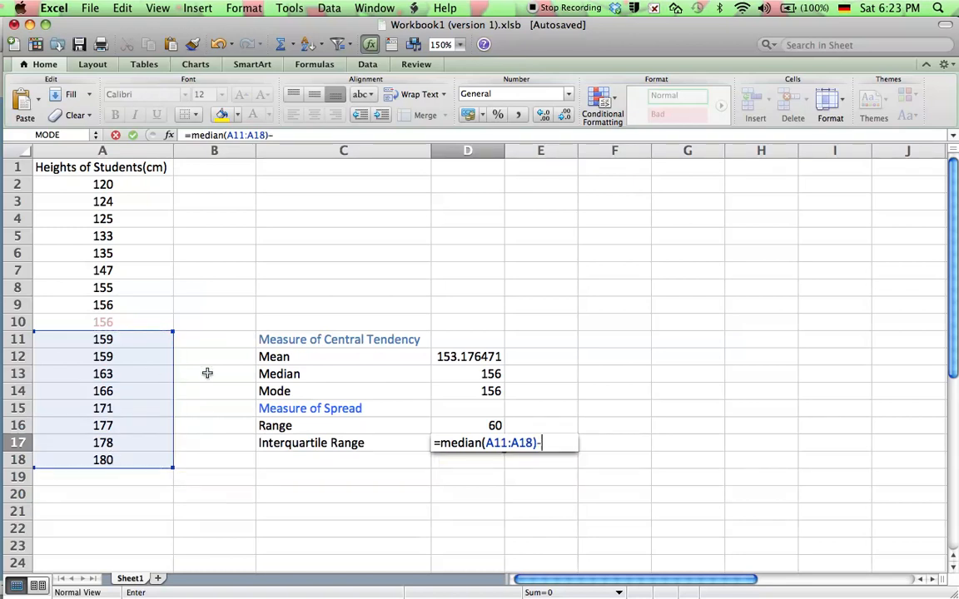
pyautogui.write('median')
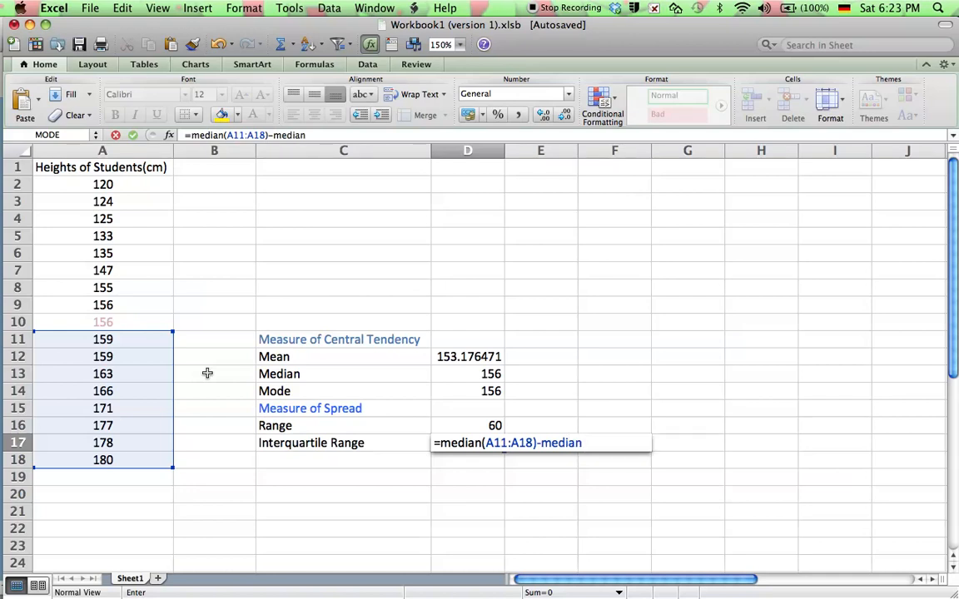
pyautogui.write('(')
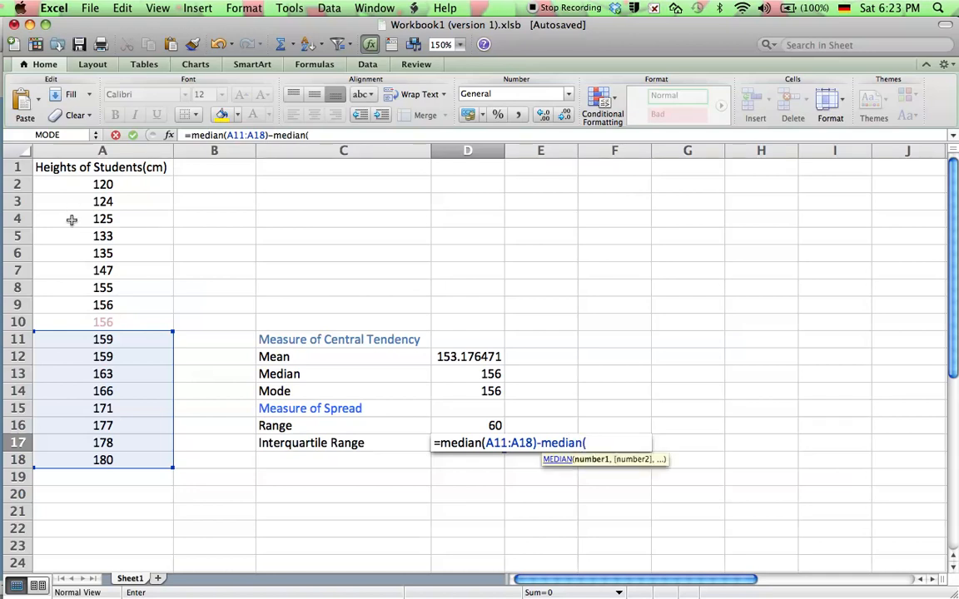
pyautogui.moveTo(103, 184); pyautogui.dragTo(104, 304)
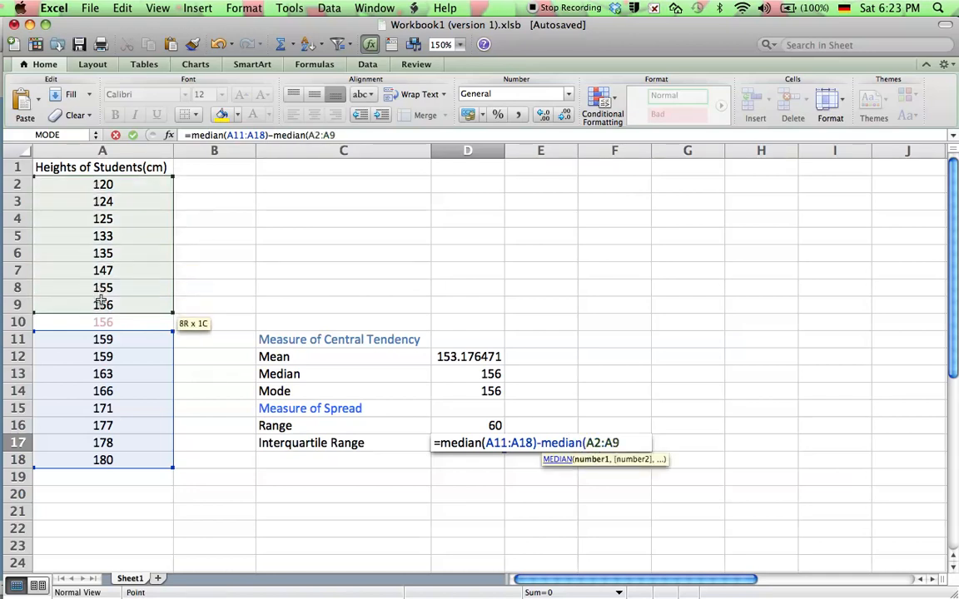